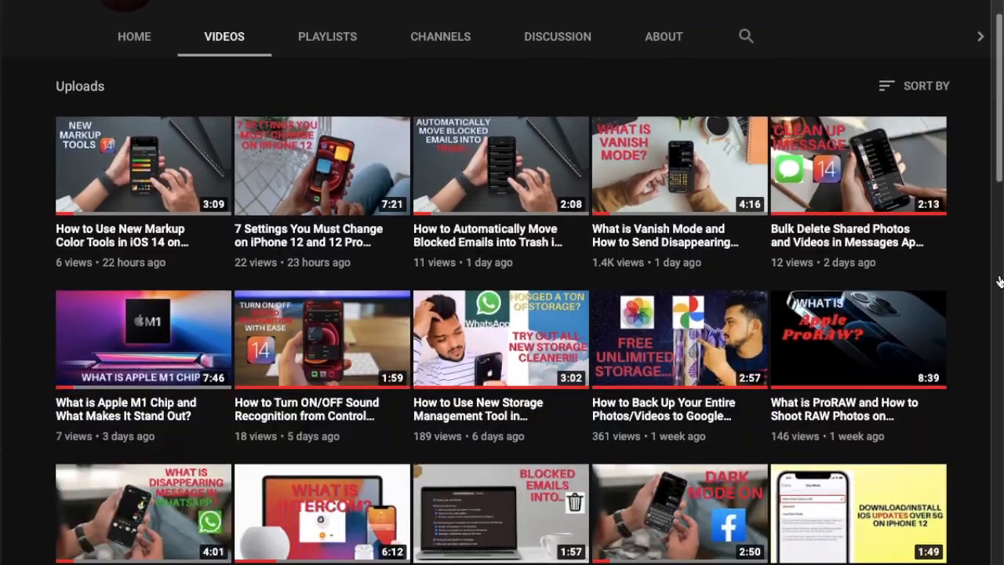
Scroll through General > Reset to find Reset All Settings
{"action": "scroll", "scroll_direction": "down", "scroll_amount": 3}
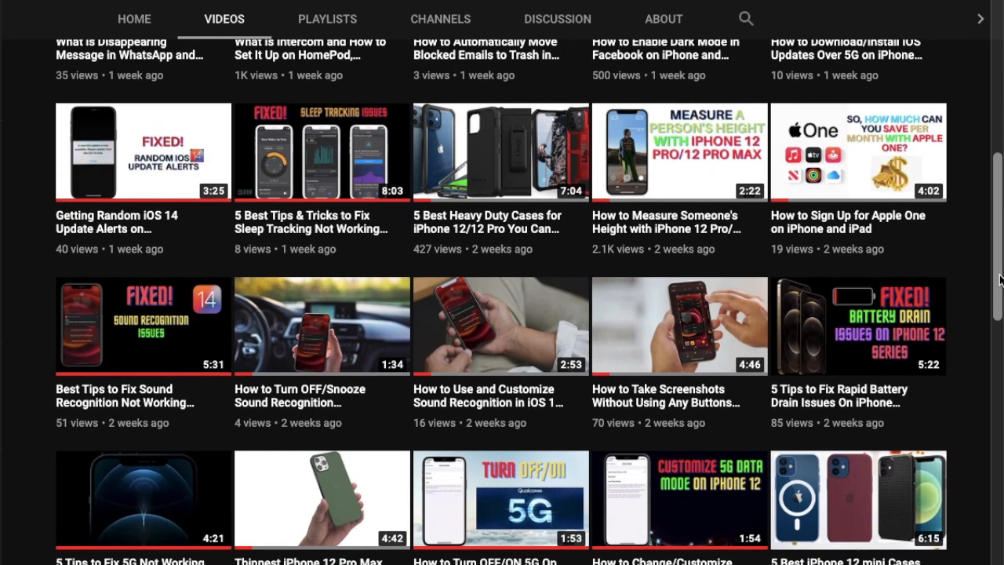
{"action": "scroll", "scroll_direction": "down", "scroll_amount": 3}
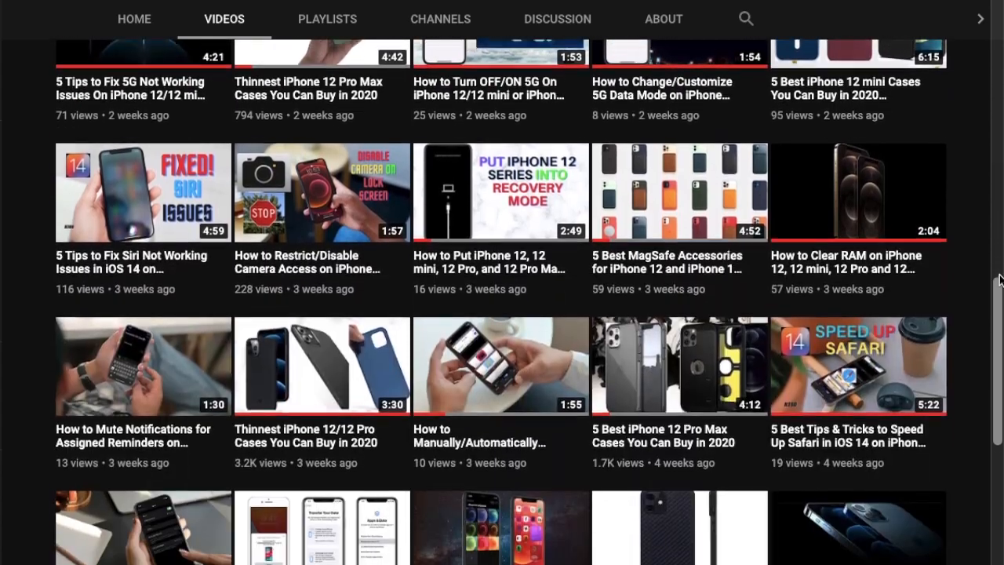
{"action": "scroll", "scroll_direction": "down", "scroll_amount": 3}
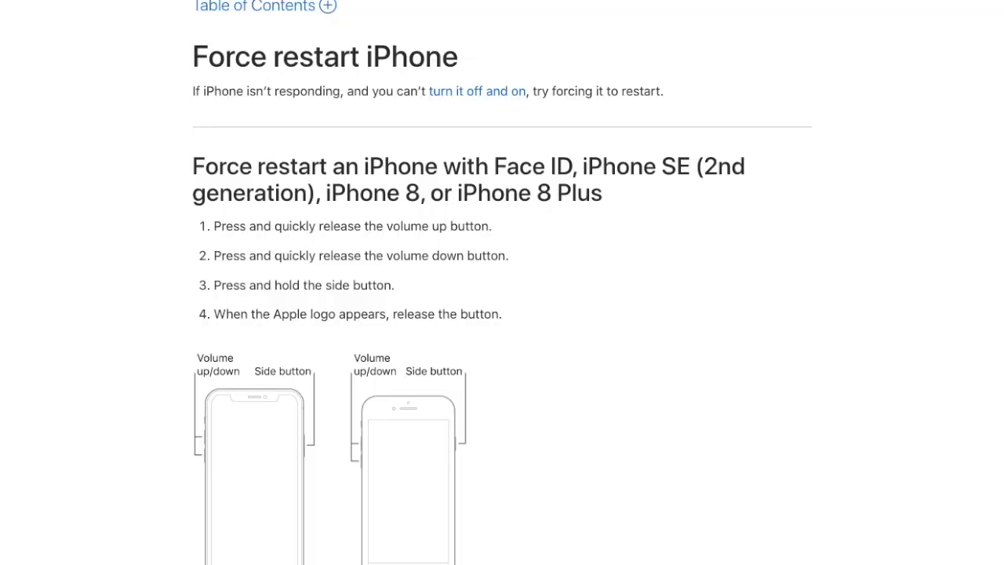
{"action": "scroll", "scroll_direction": "down", "scroll_amount": 3}
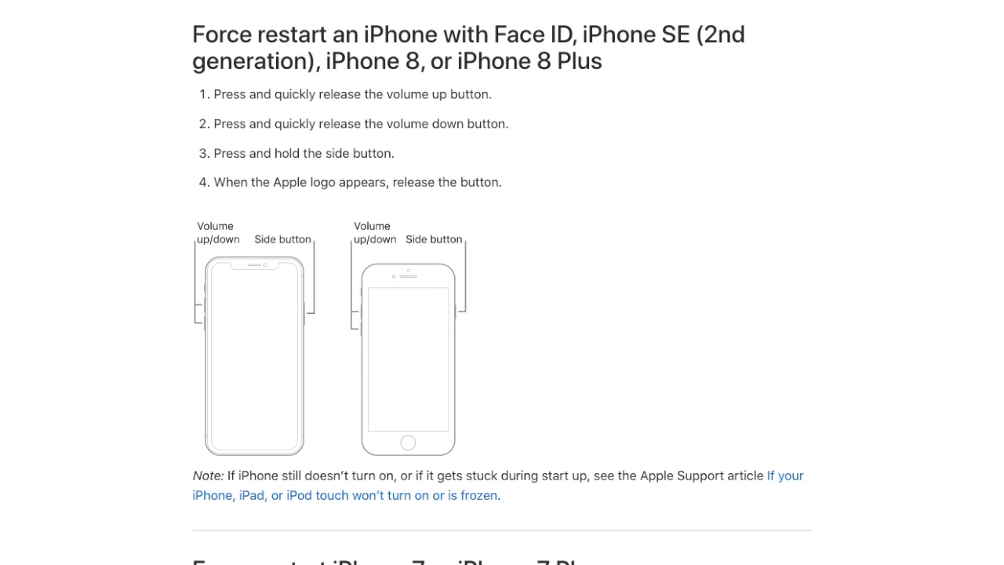
{"action": "scroll", "scroll_direction": "down", "scroll_amount": 3}
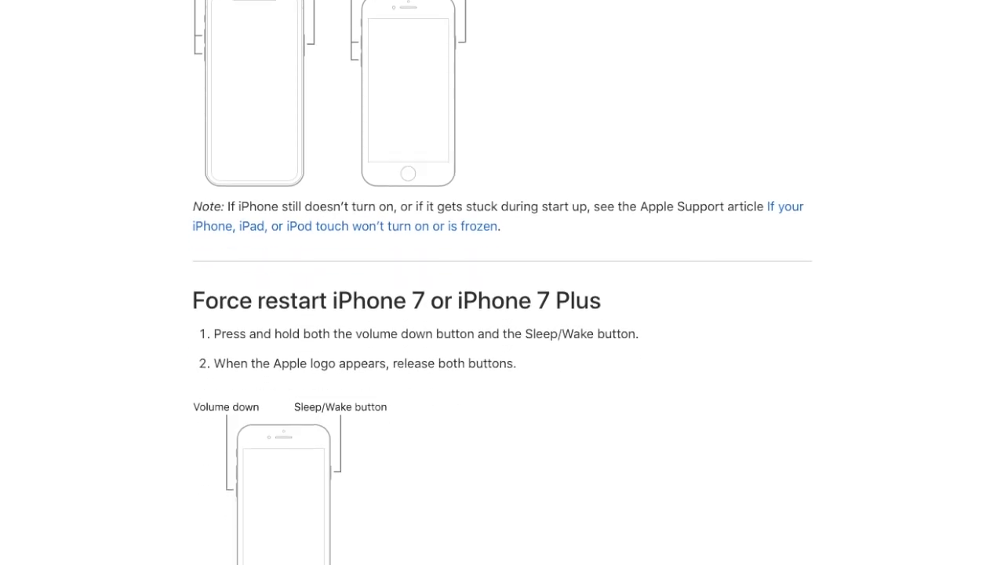
{"action": "scroll", "scroll_direction": "down", "scroll_amount": 3}
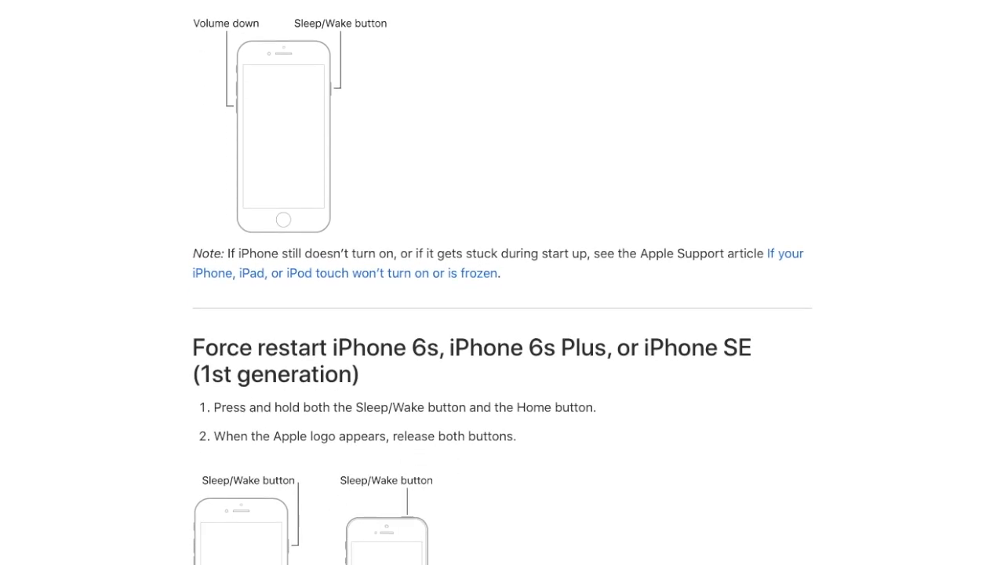
{"action": "scroll", "scroll_direction": "down", "scroll_amount": 3}
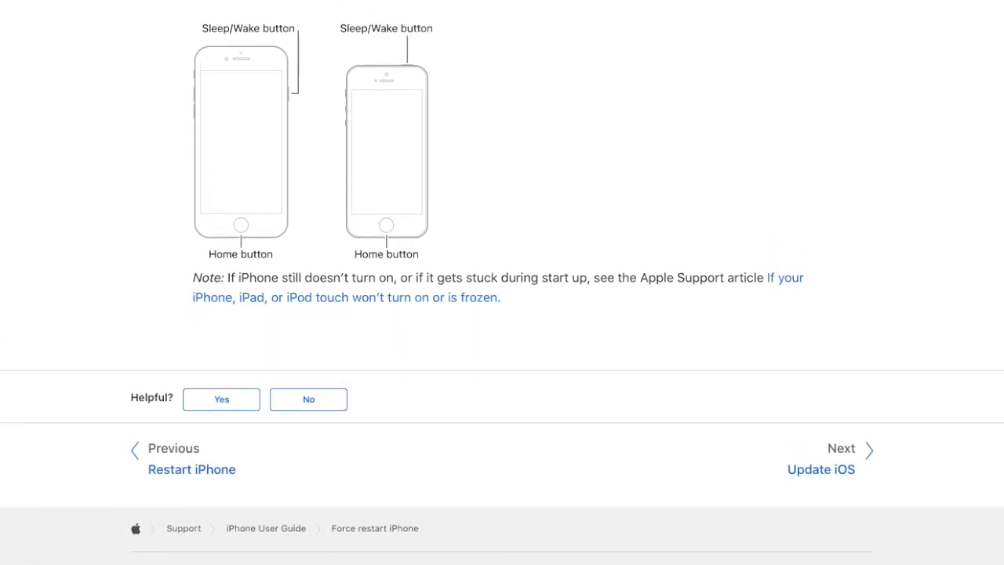
{"action": "scroll", "scroll_direction": "down", "scroll_amount": 3}
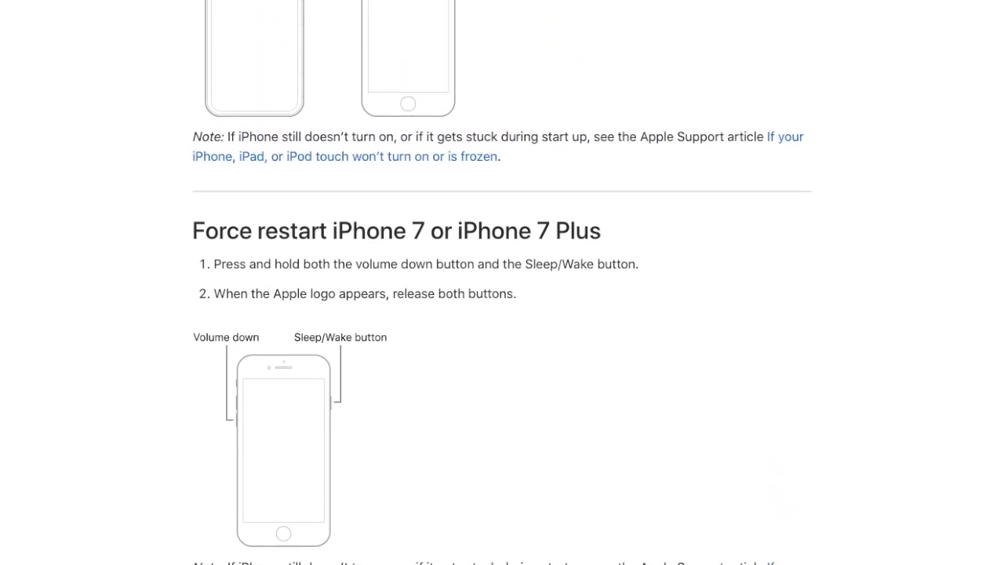
{"action": "scroll", "scroll_direction": "up", "scroll_amount": 3}
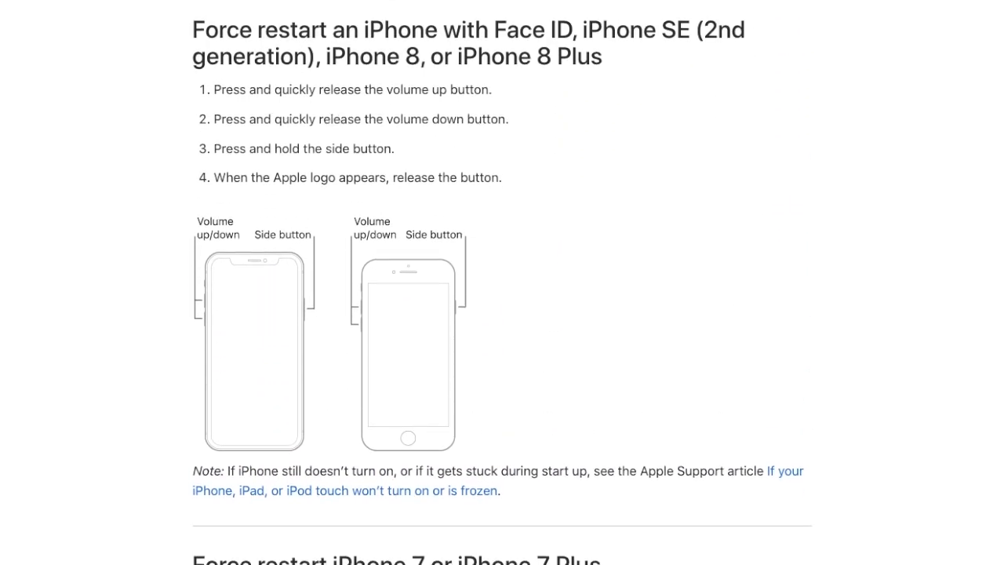
{"action": "scroll", "scroll_direction": "up", "scroll_amount": 3}
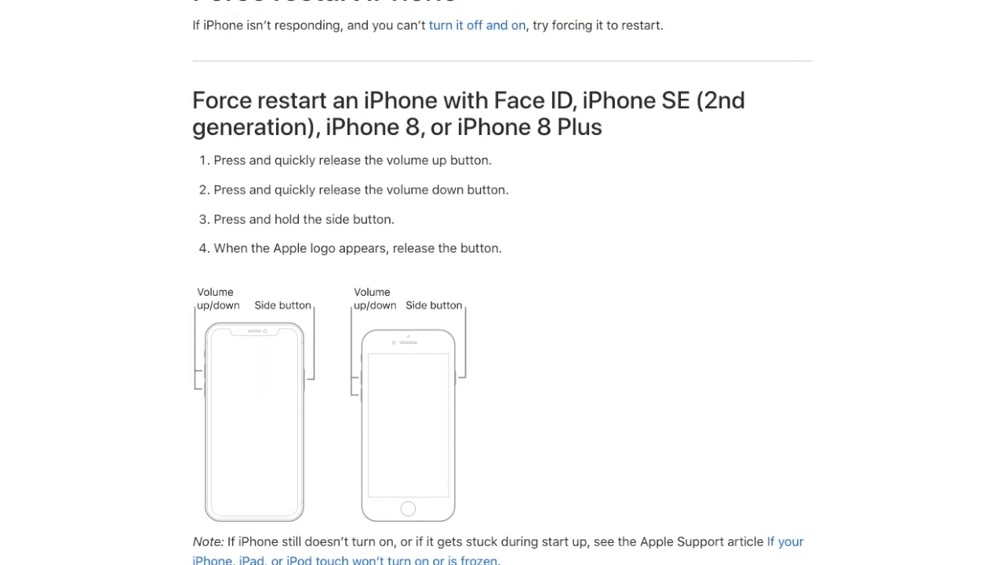
{"action": "scroll", "scroll_direction": "down", "scroll_amount": 3}
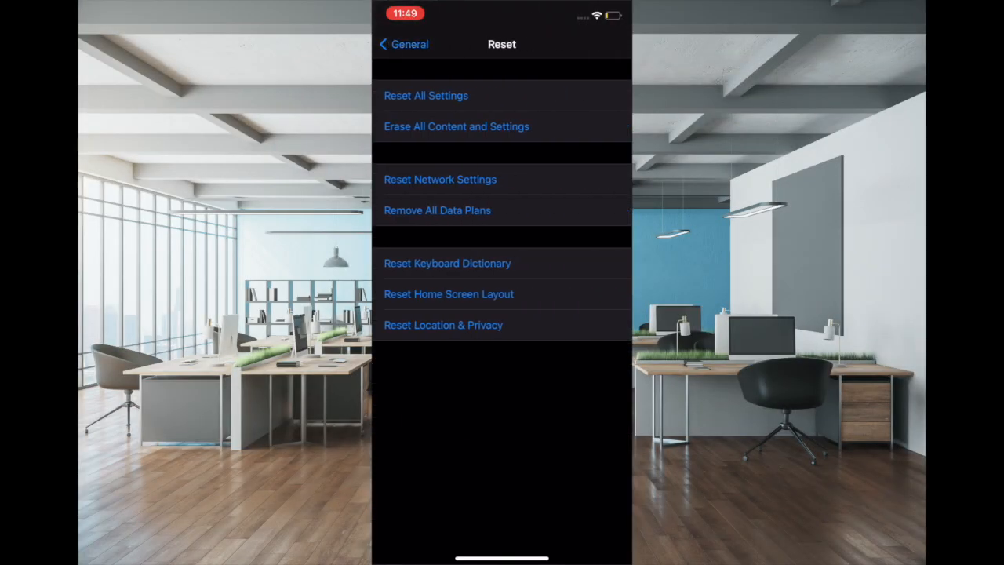
Choose Reset All Settings and confirm it in the confirmation sheet
{"action": "left_click", "coordinate": [426, 95]}
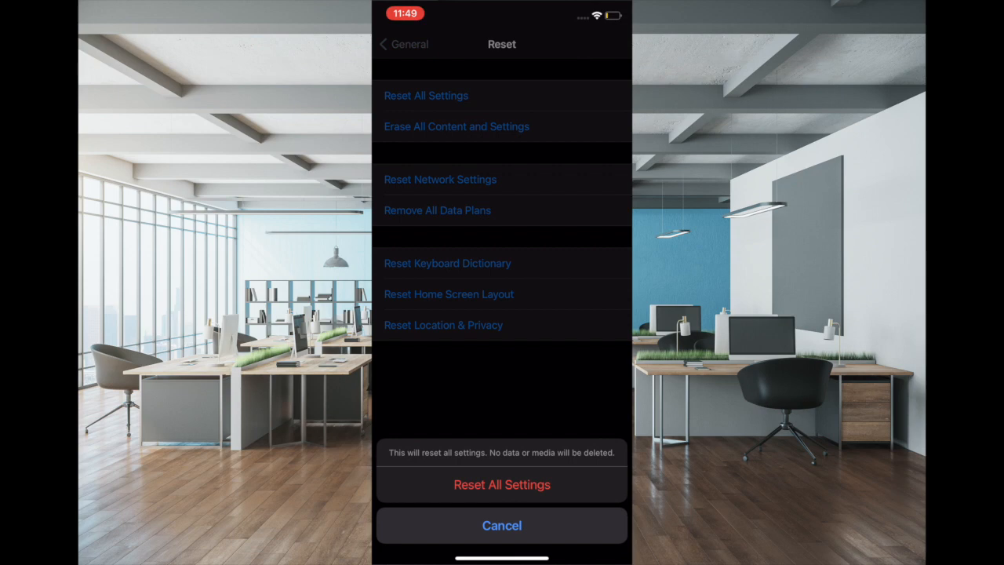
{"action": "left_click", "coordinate": [501, 525]}
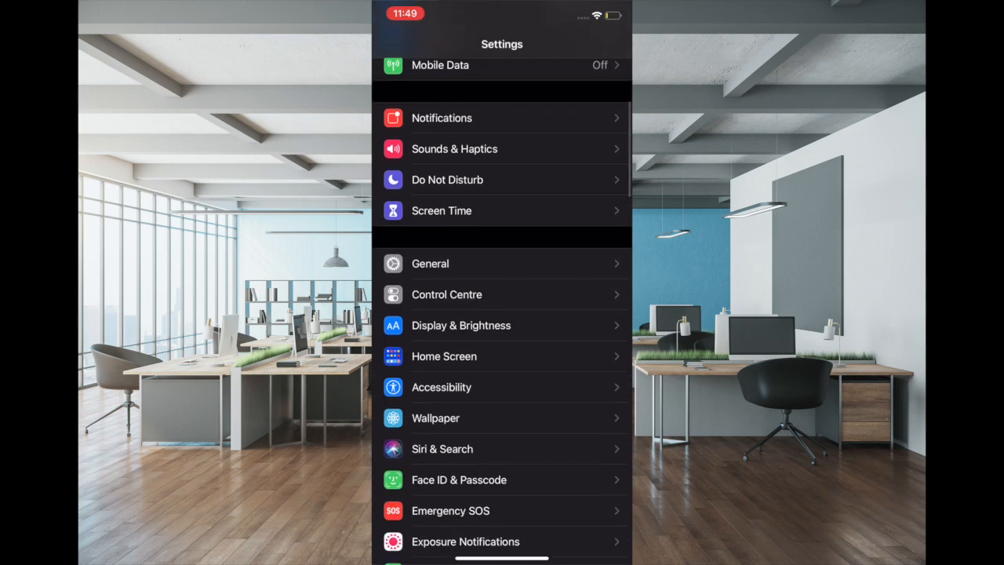
{"action": "left_click", "coordinate": [430, 263]}
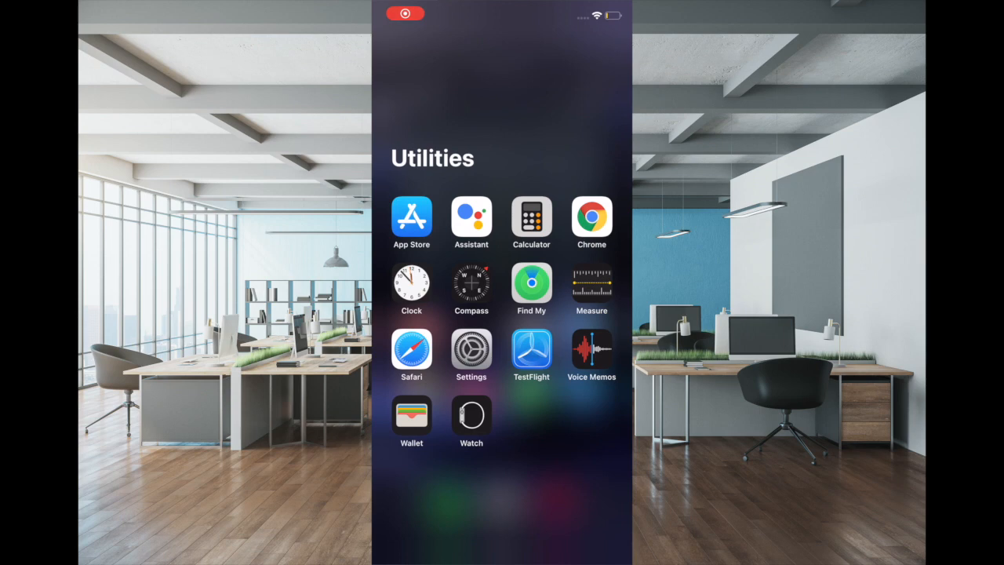
Open the App Store from the Utilities folder to its Today page
{"action": "left_click", "coordinate": [470, 354]}
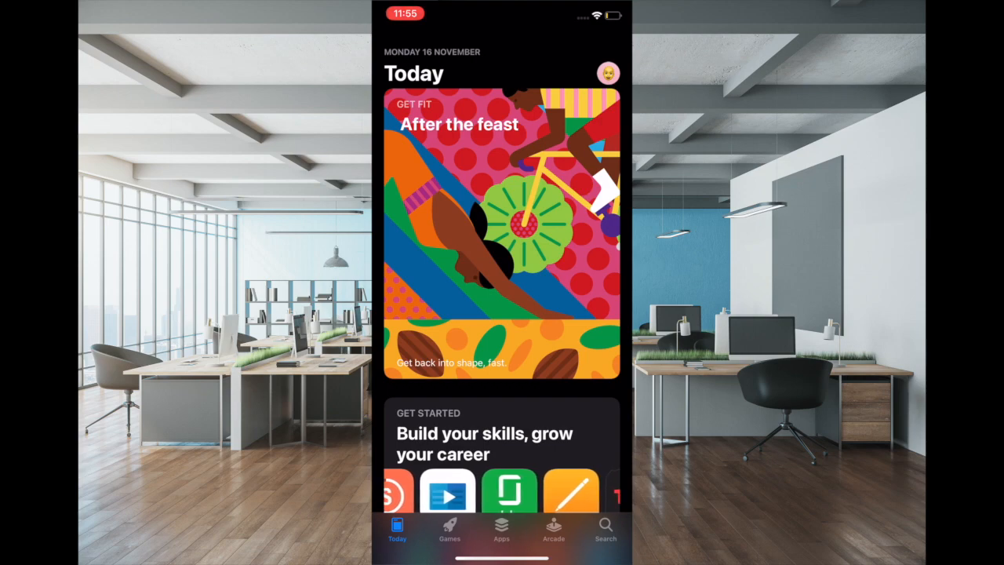
Open the App Store account page and browse the Updated Recently apps list
{"action": "left_click", "coordinate": [606, 72]}
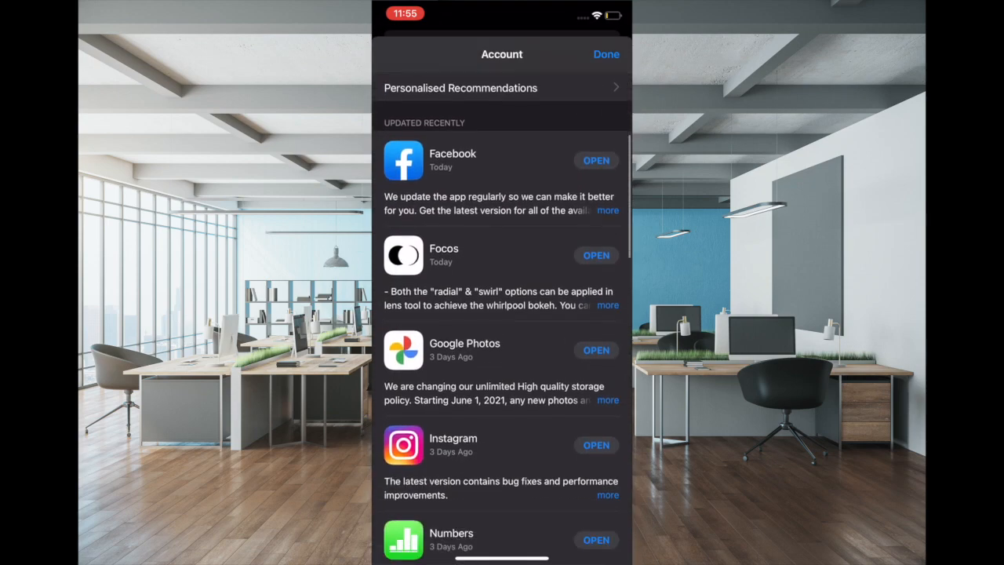
{"action": "scroll", "scroll_direction": "down", "scroll_amount": 3}
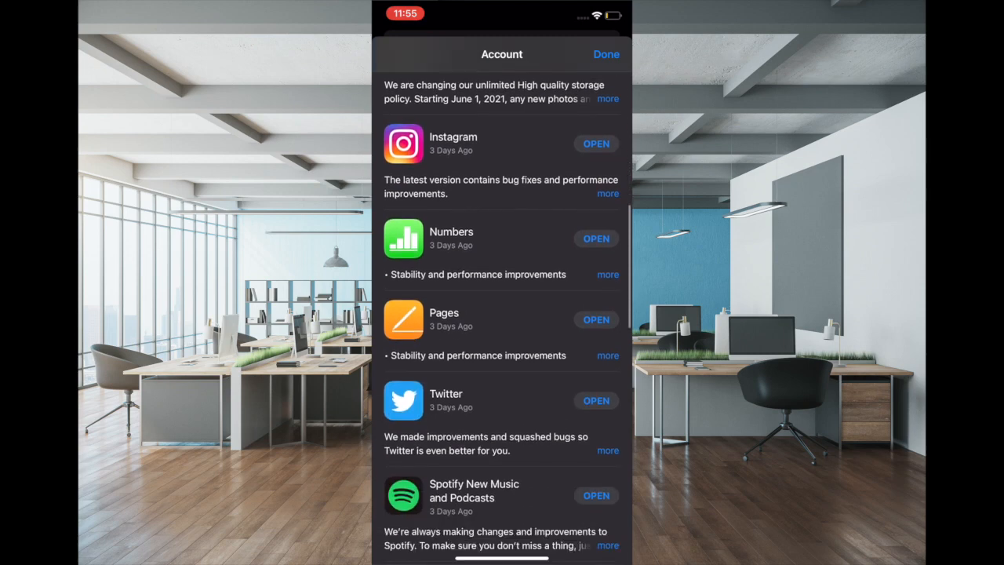
{"action": "scroll", "scroll_direction": "down", "scroll_amount": 3}
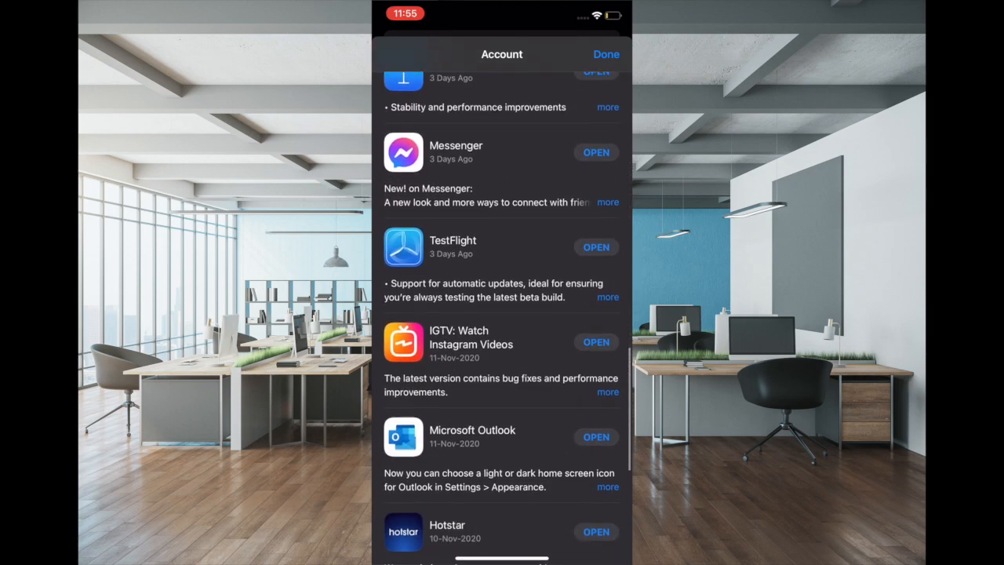
{"action": "scroll", "scroll_direction": "up", "scroll_amount": 3}
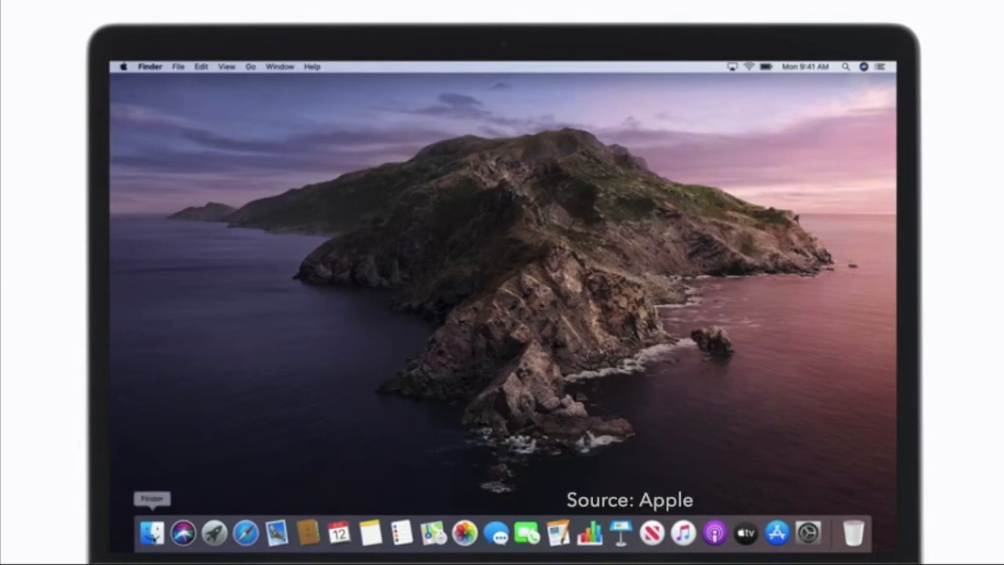
{"action": "left_click", "coordinate": [151, 532]}
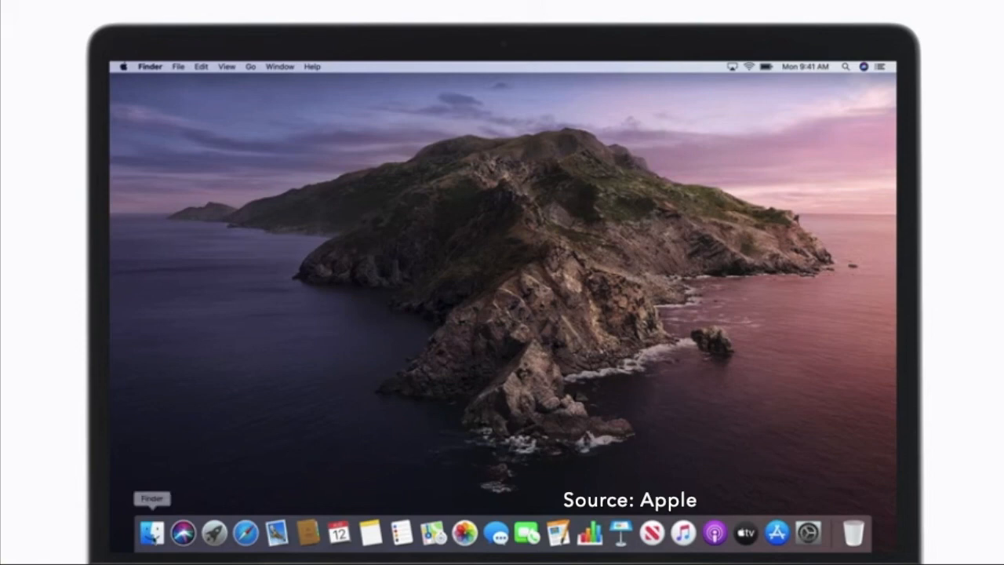
{"action": "left_click", "coordinate": [152, 534]}
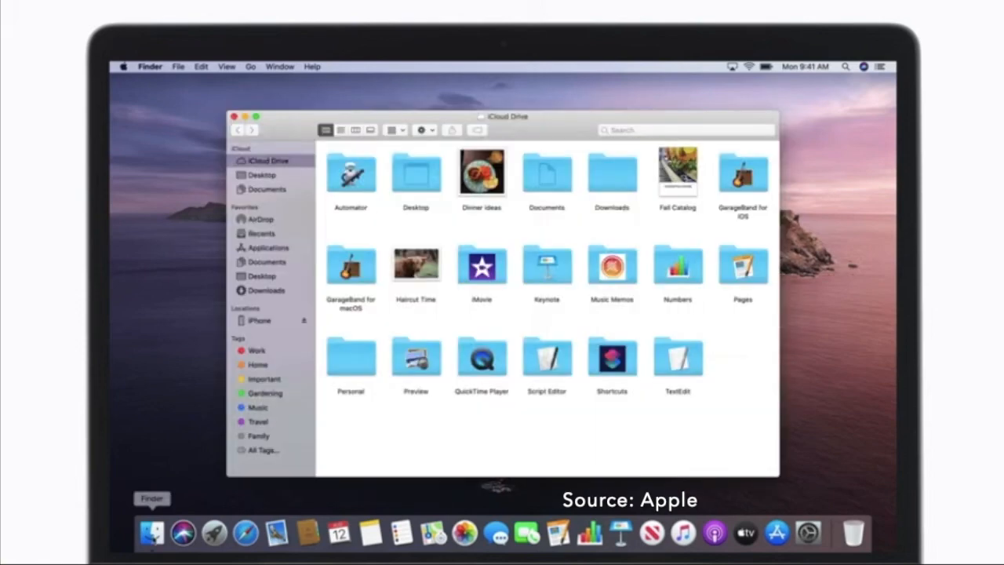
{"action": "mouse_move", "coordinate": [189, 442]}
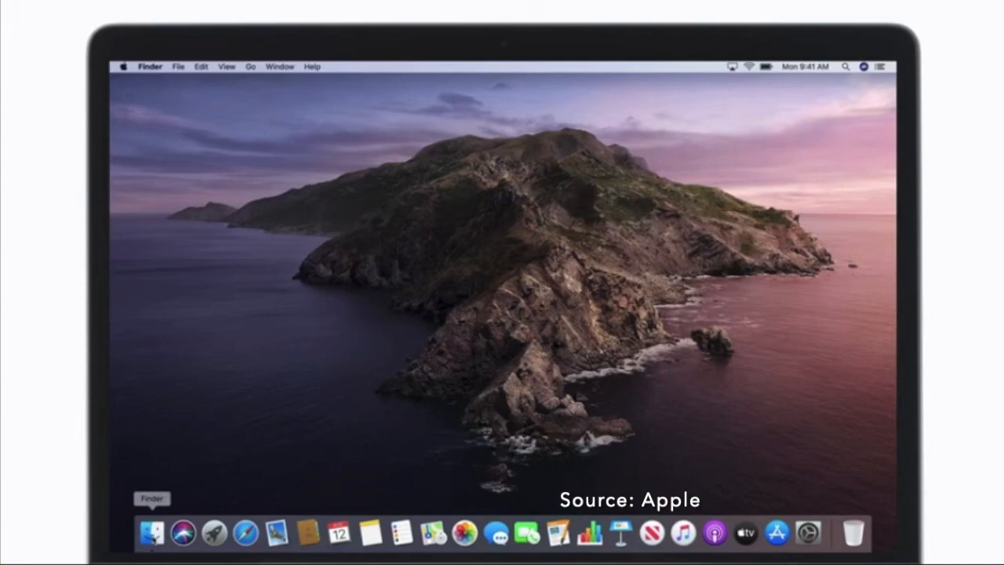
{"action": "left_click", "coordinate": [151, 533]}
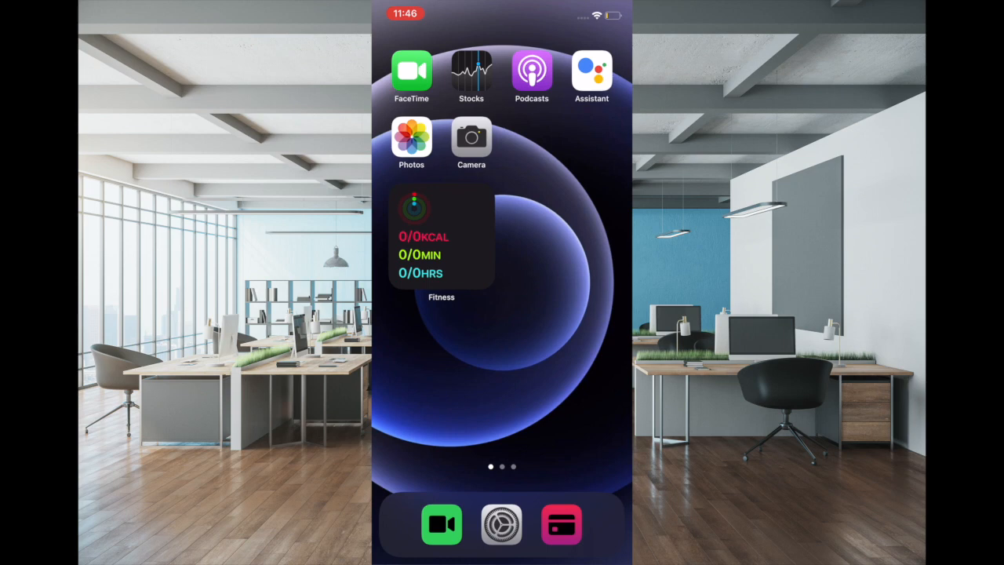
{"action": "scroll", "scroll_direction": "right", "scroll_amount": 3}
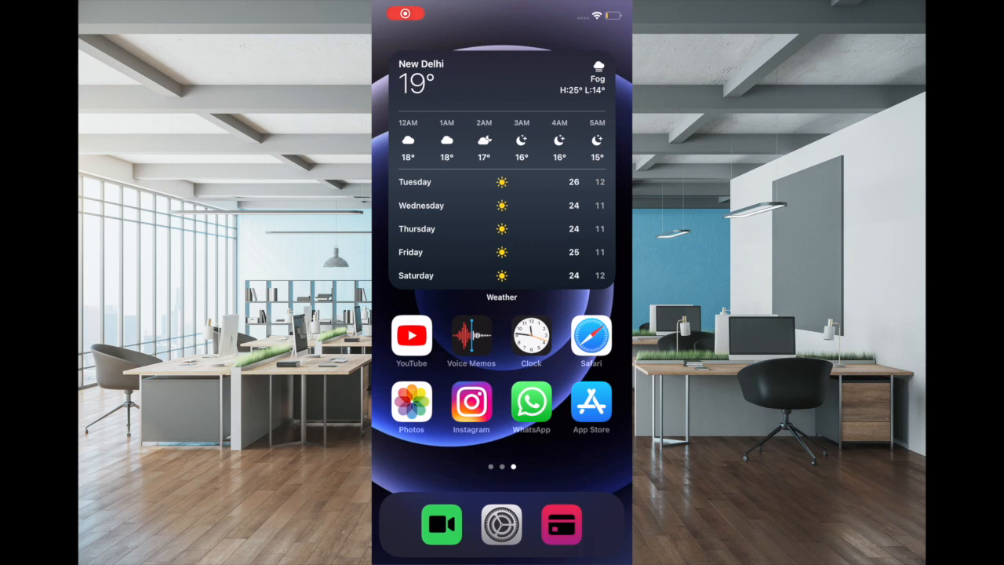
{"action": "scroll", "scroll_direction": "left", "scroll_amount": 3}
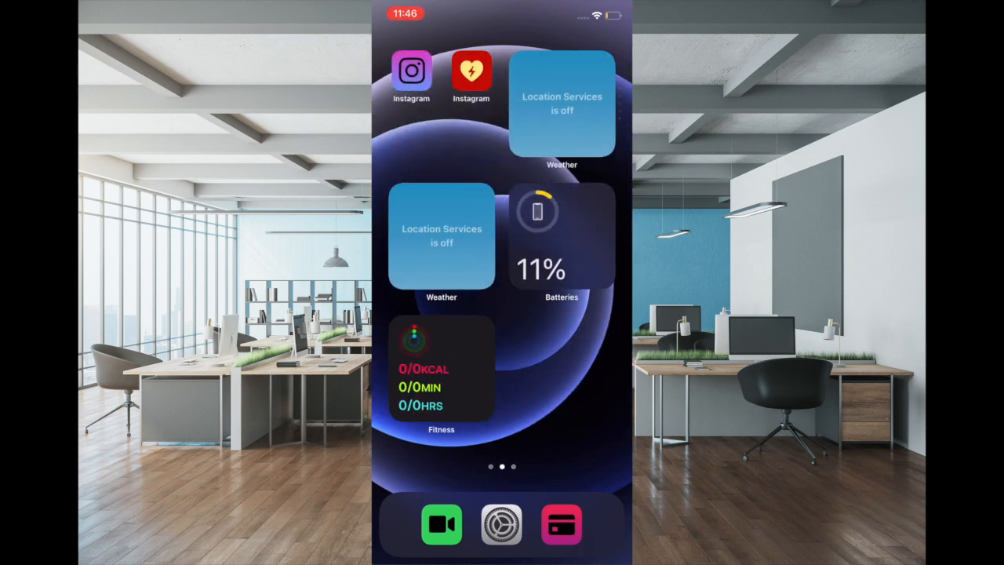
{"action": "scroll", "scroll_direction": "left", "scroll_amount": 3}
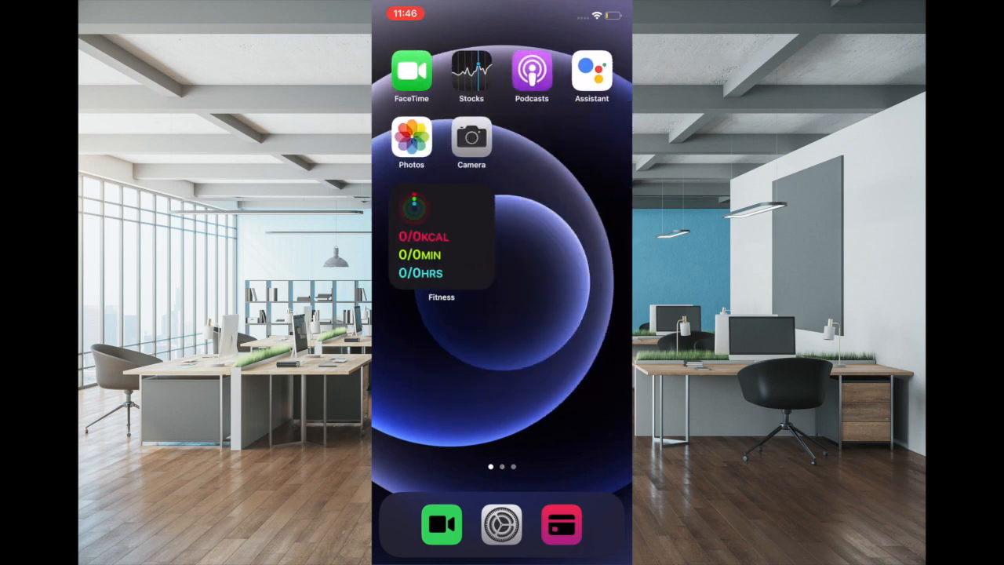